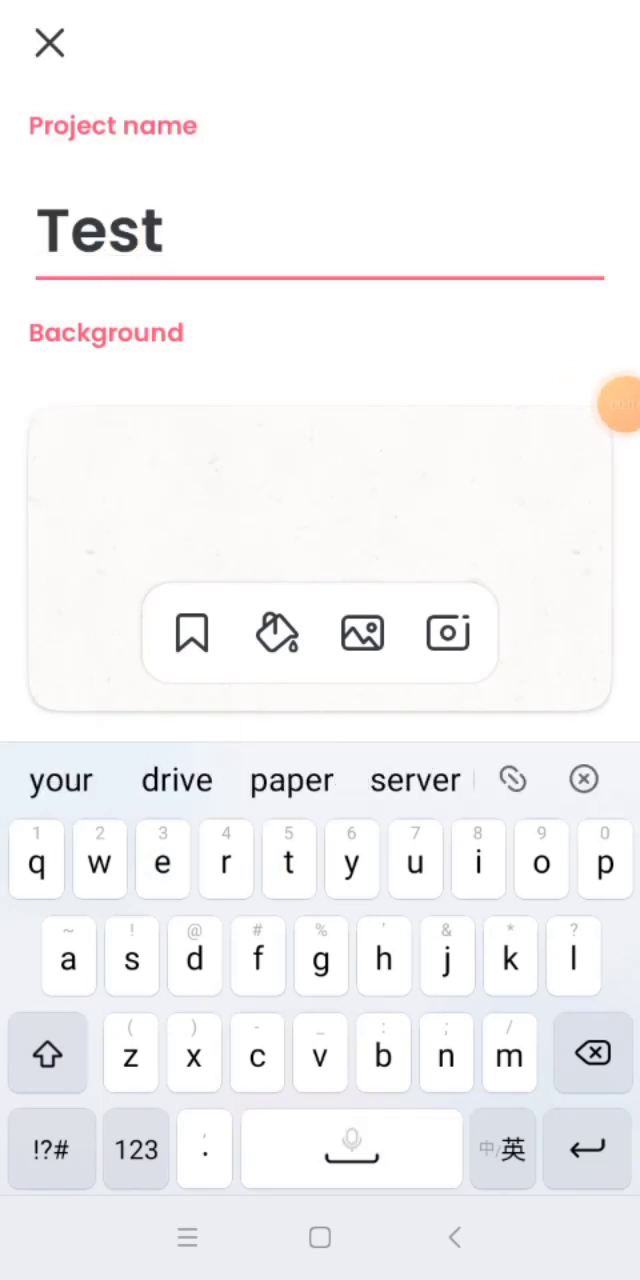
# Step: Create project 'Test 5' at TikTok 720p and 12 FPS, opening its blank canvas
pyautogui.write('5')
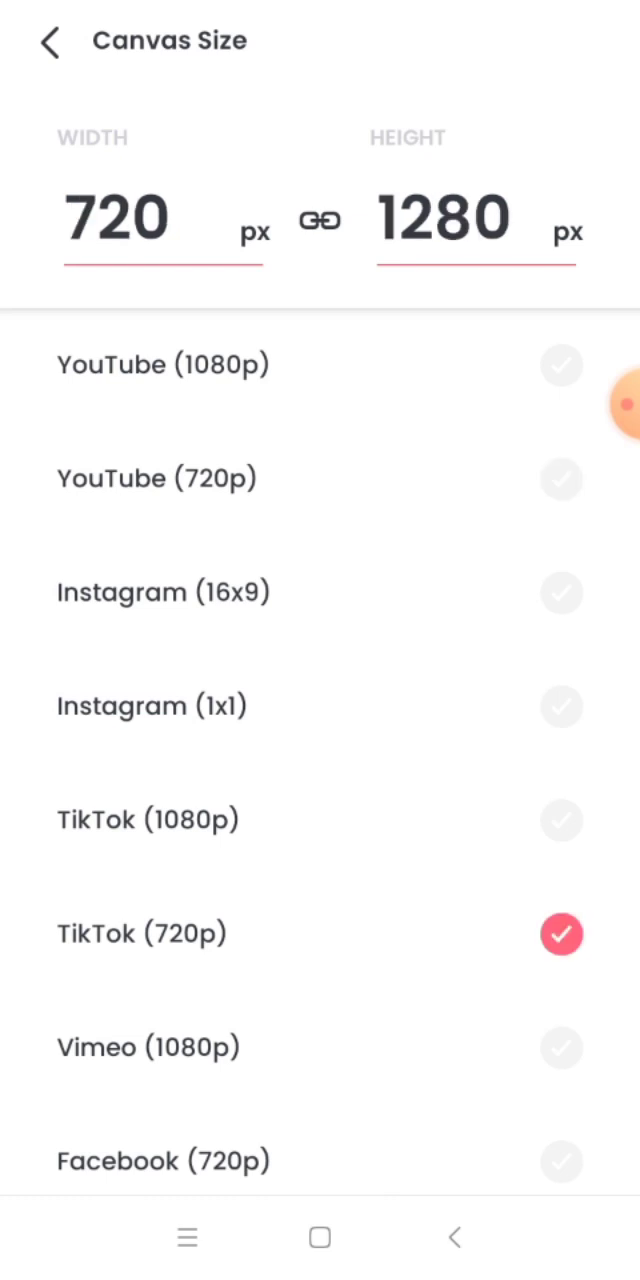
pyautogui.click(50, 42)
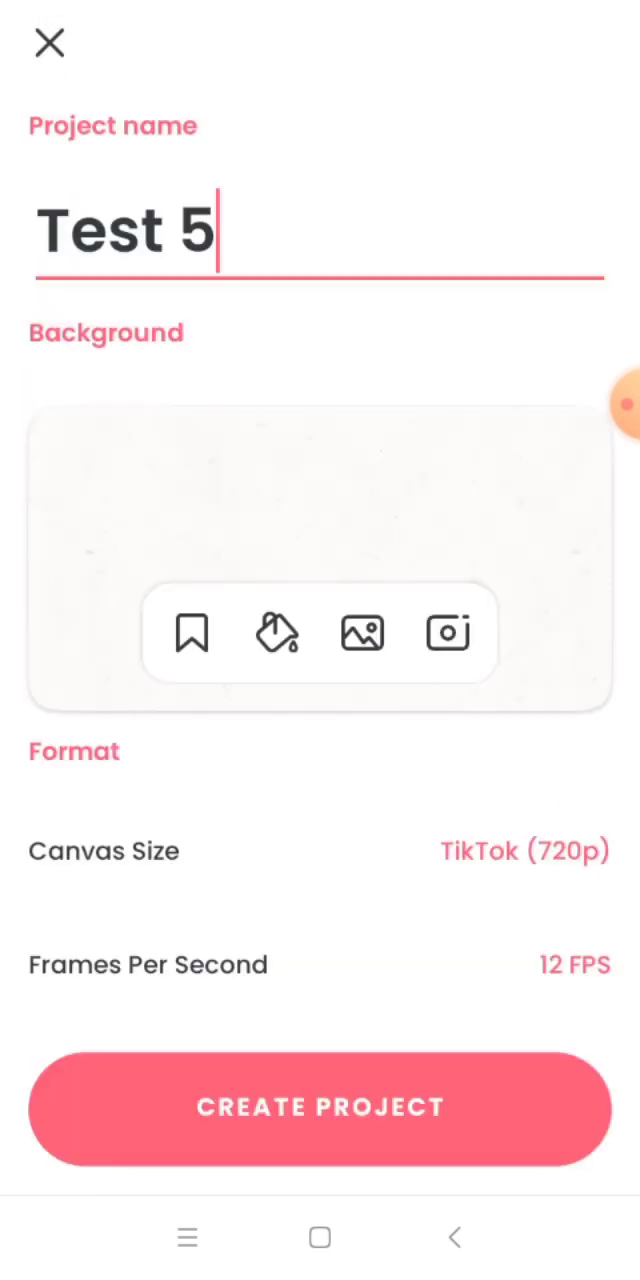
pyautogui.click(276, 633)
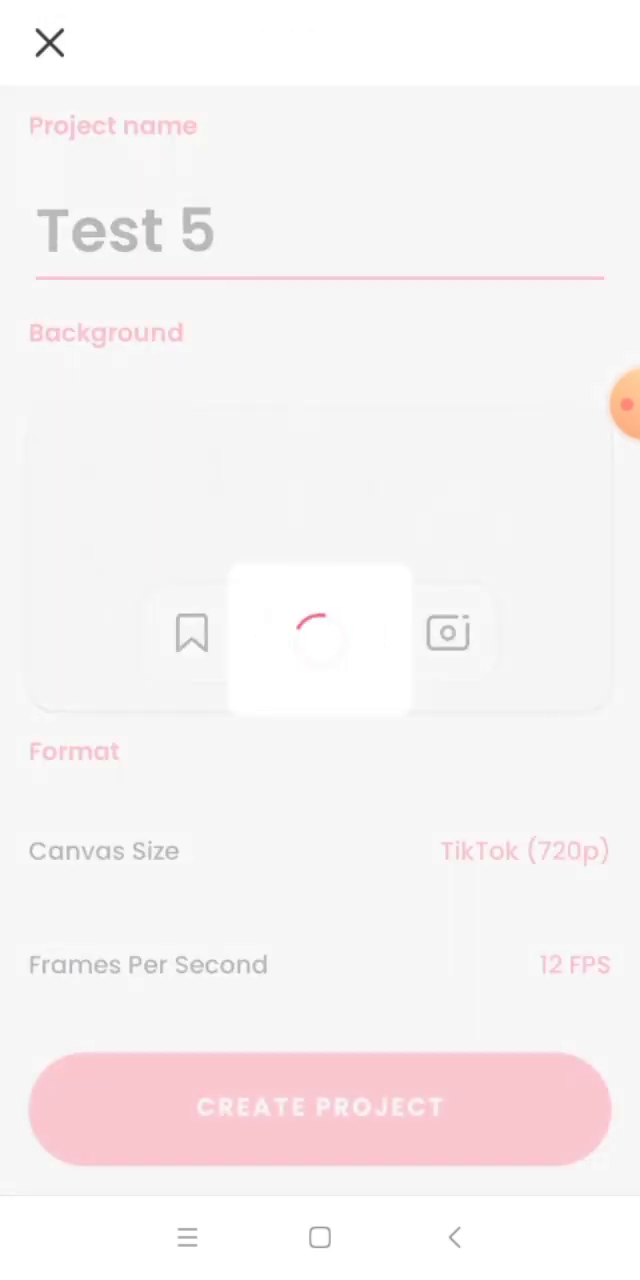
pyautogui.click(320, 1108)
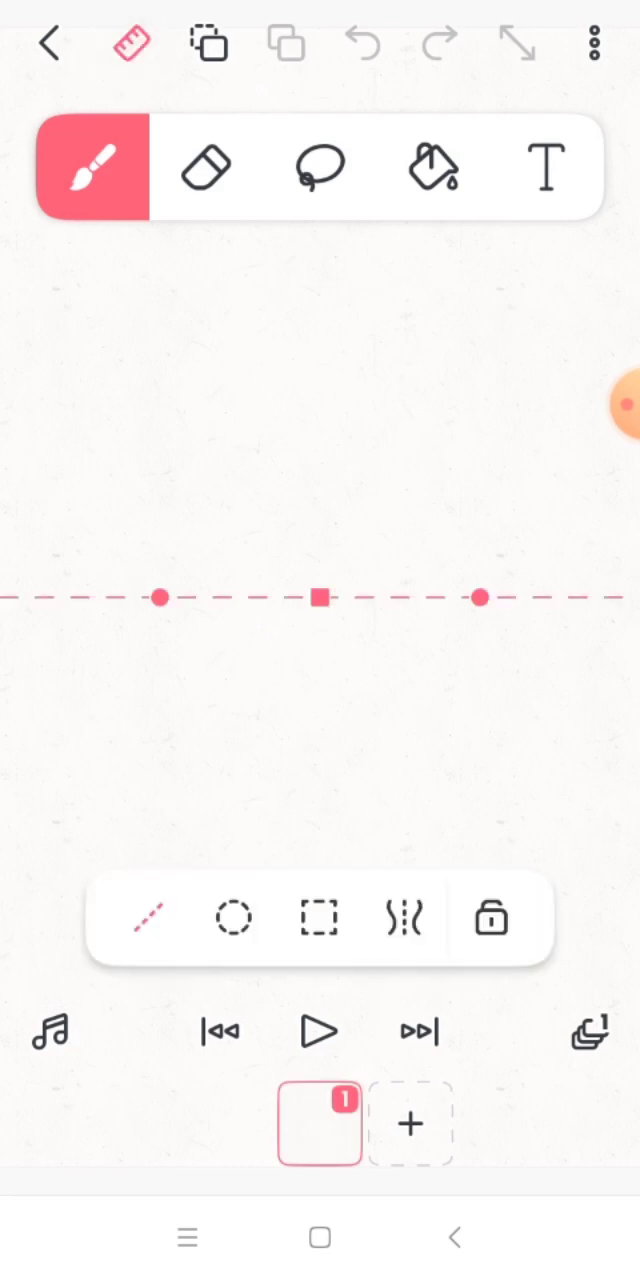
# Step: Turn off the ruler and sketch the neck and shoulder line, redoing one bad stroke
pyautogui.click(235, 918)
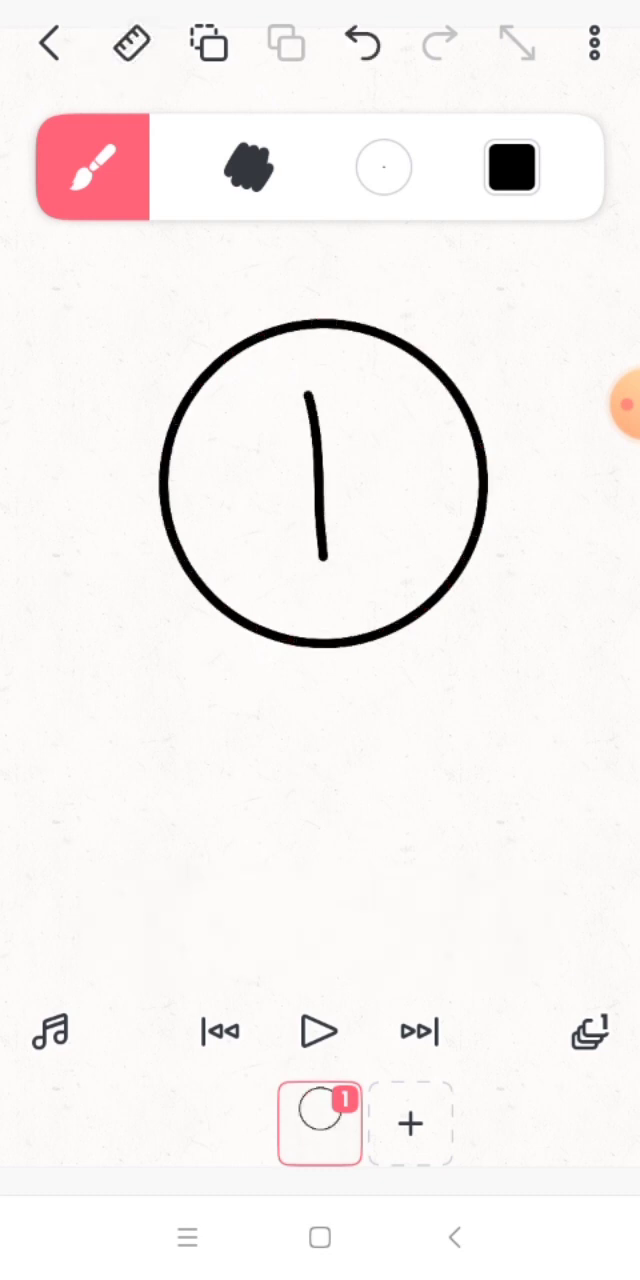
pyautogui.moveTo(323, 480); pyautogui.dragTo(323, 300)
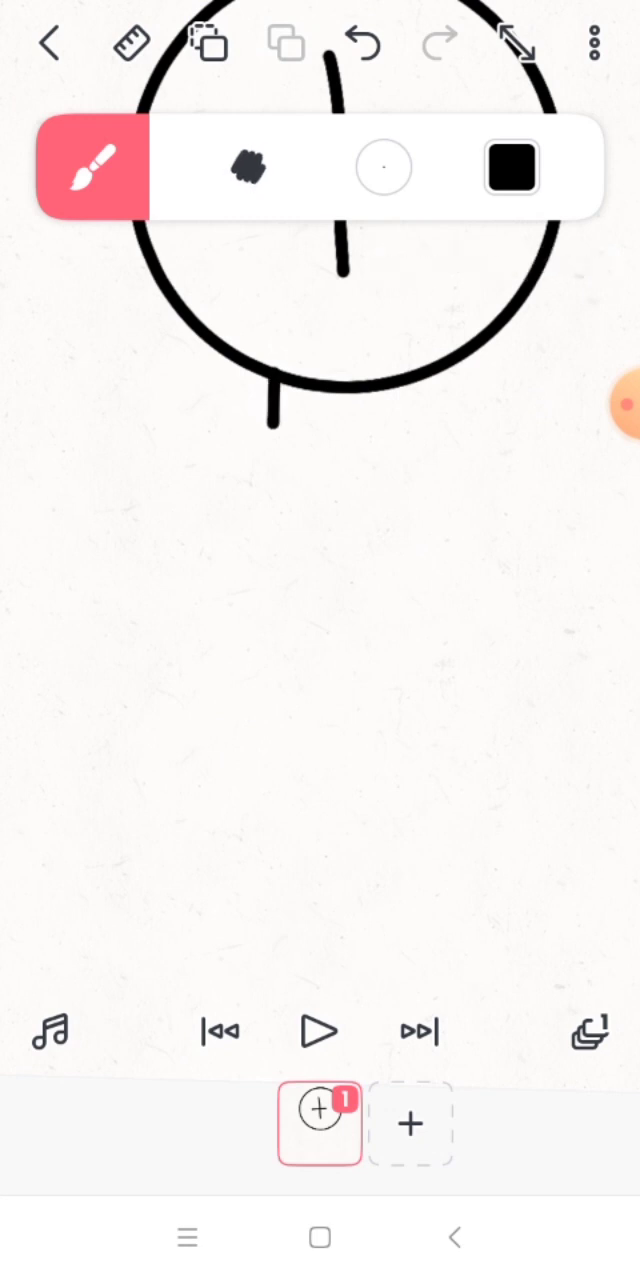
pyautogui.moveTo(277, 410); pyautogui.dragTo(390, 490)
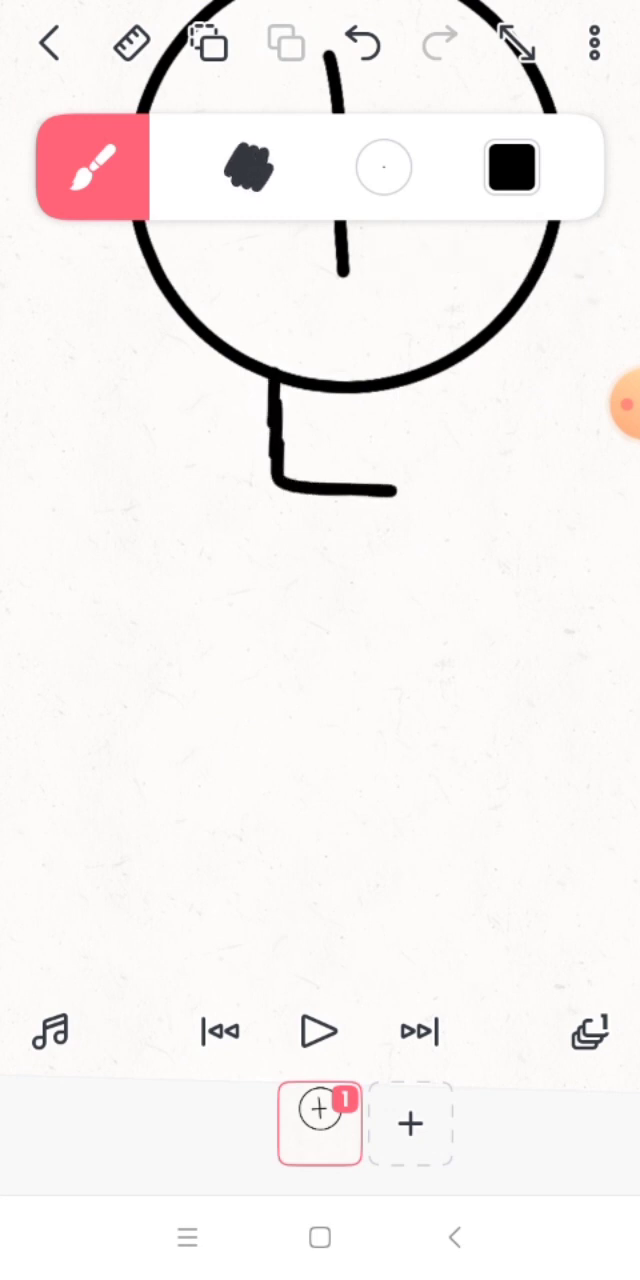
pyautogui.click(360, 42)
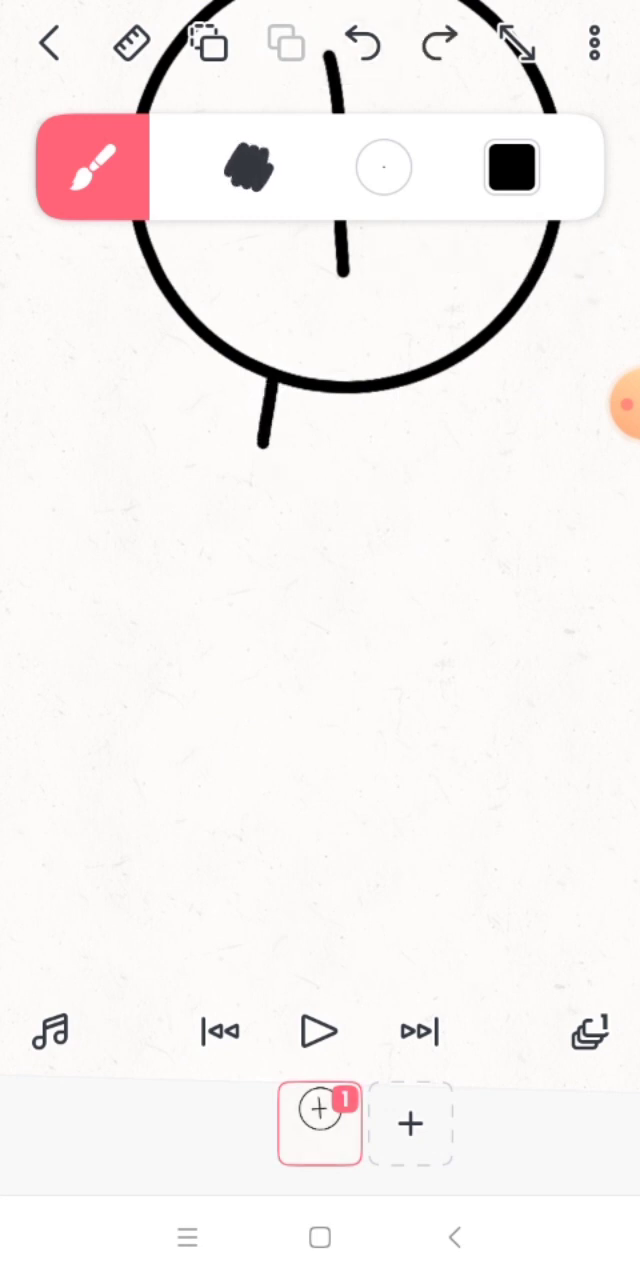
pyautogui.moveTo(265, 395); pyautogui.dragTo(345, 450)
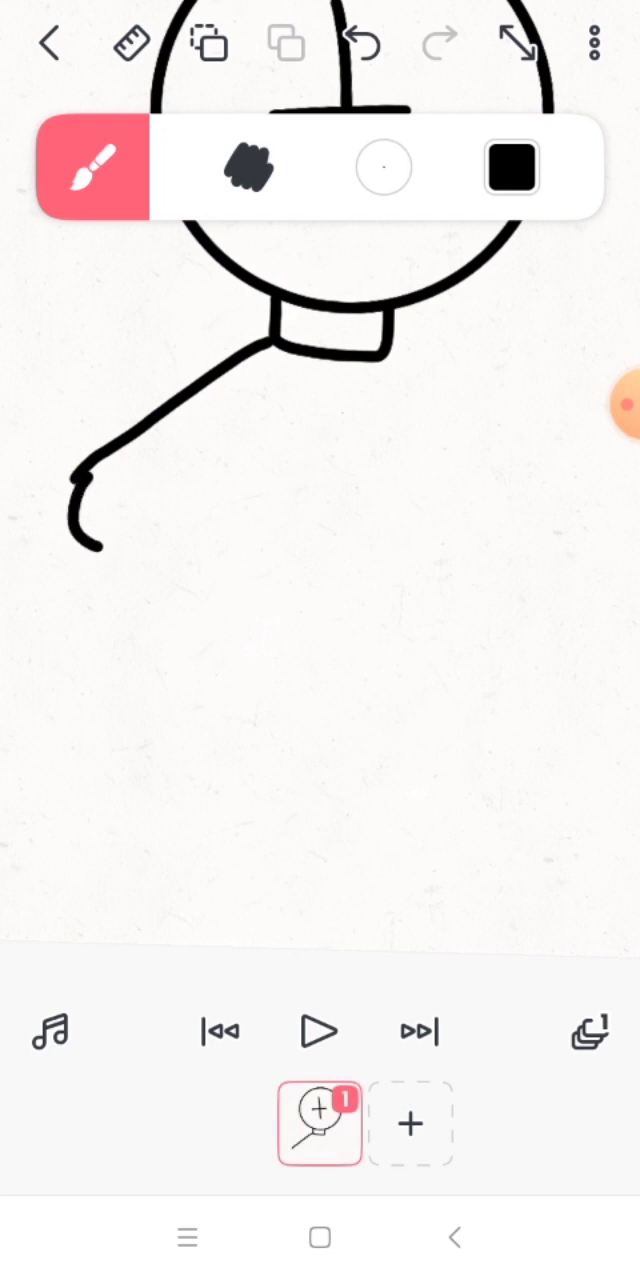
# Step: Sketch the bent arm on the hip, the body line and both legs
pyautogui.moveTo(95, 490); pyautogui.dragTo(105, 540)
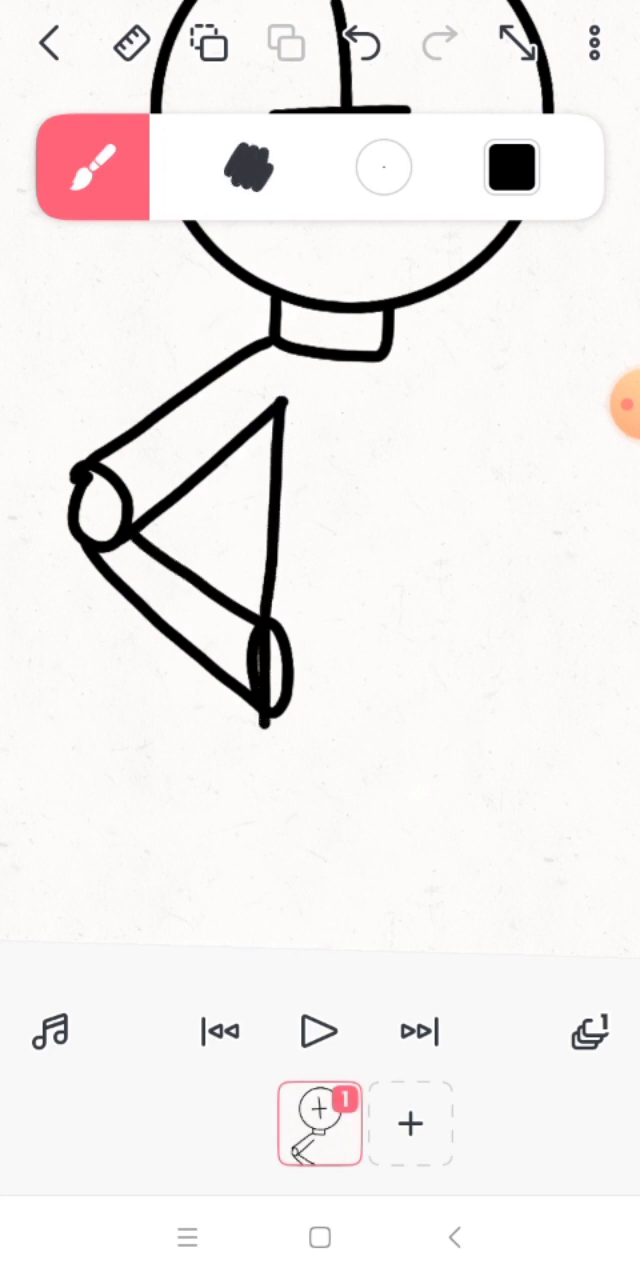
pyautogui.moveTo(265, 720); pyautogui.dragTo(260, 850)
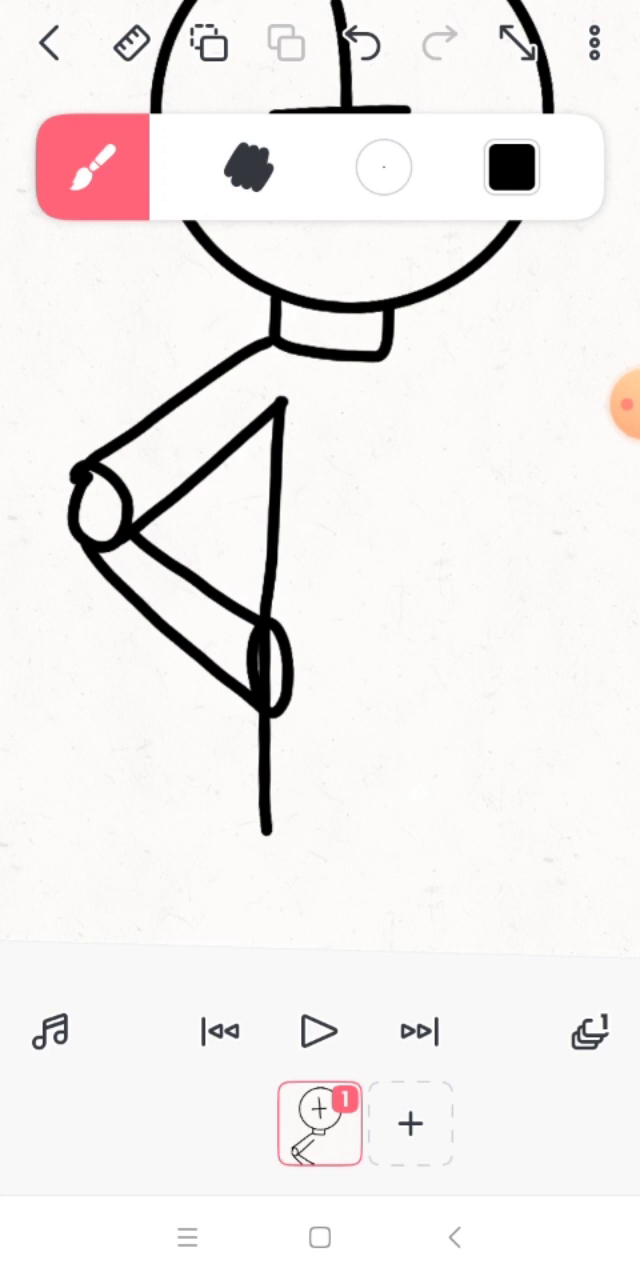
pyautogui.moveTo(265, 850); pyautogui.dragTo(310, 910)
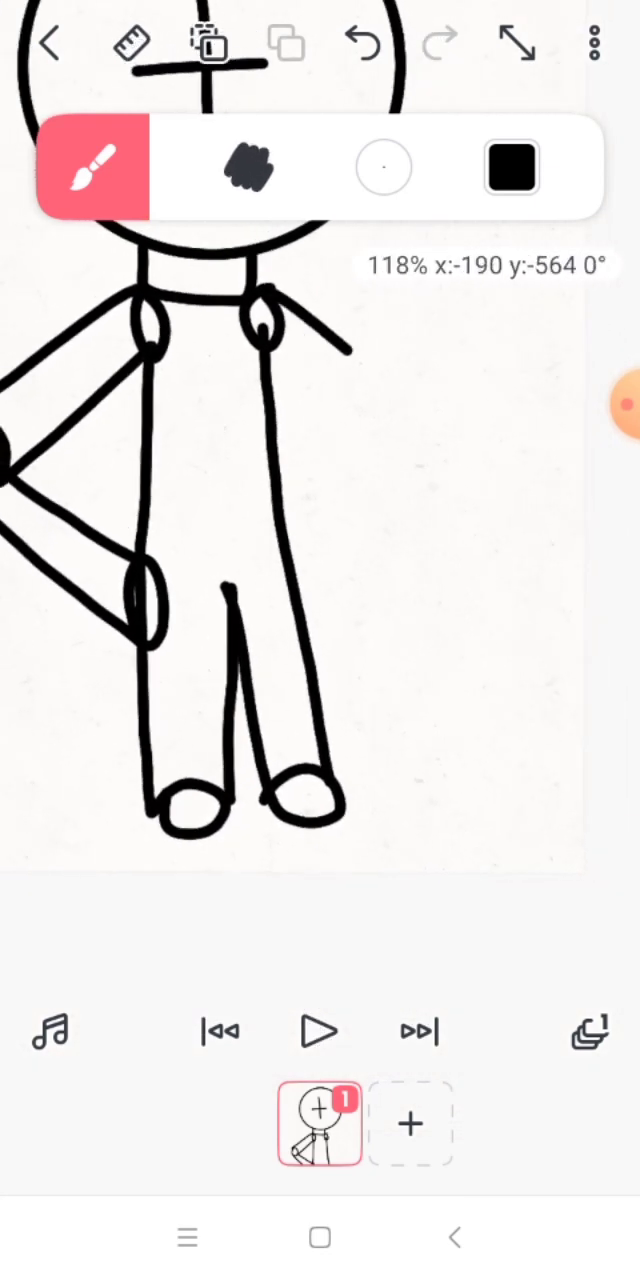
# Step: Reframe the sketch on the second frame to ink the head and neck
pyautogui.moveTo(345, 345); pyautogui.dragTo(445, 475)
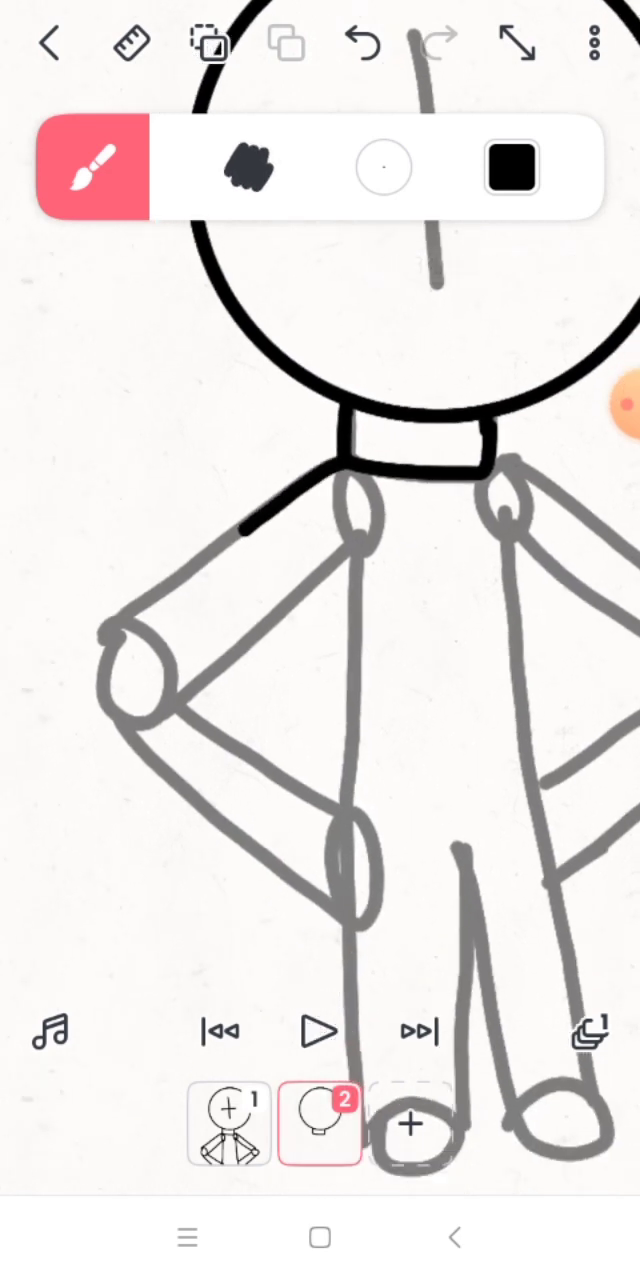
# Step: Ink the shoulder and left arm, the torso and left leg, then the right arm
pyautogui.moveTo(245, 540); pyautogui.dragTo(120, 650)
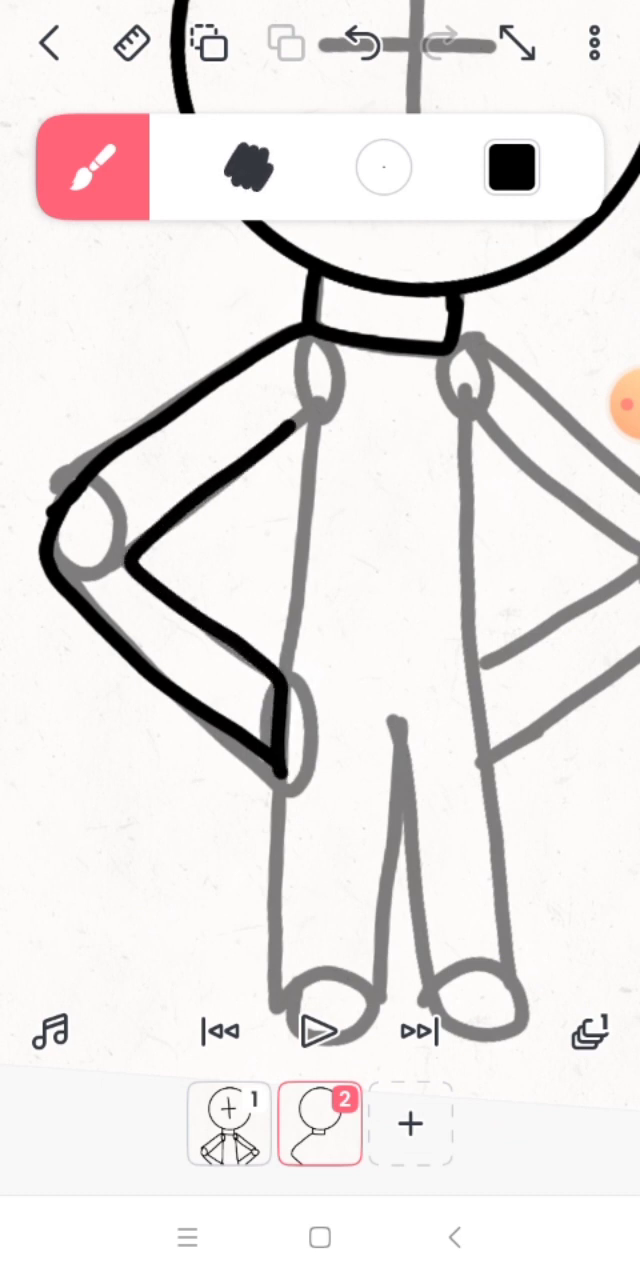
pyautogui.moveTo(295, 420); pyautogui.dragTo(275, 945)
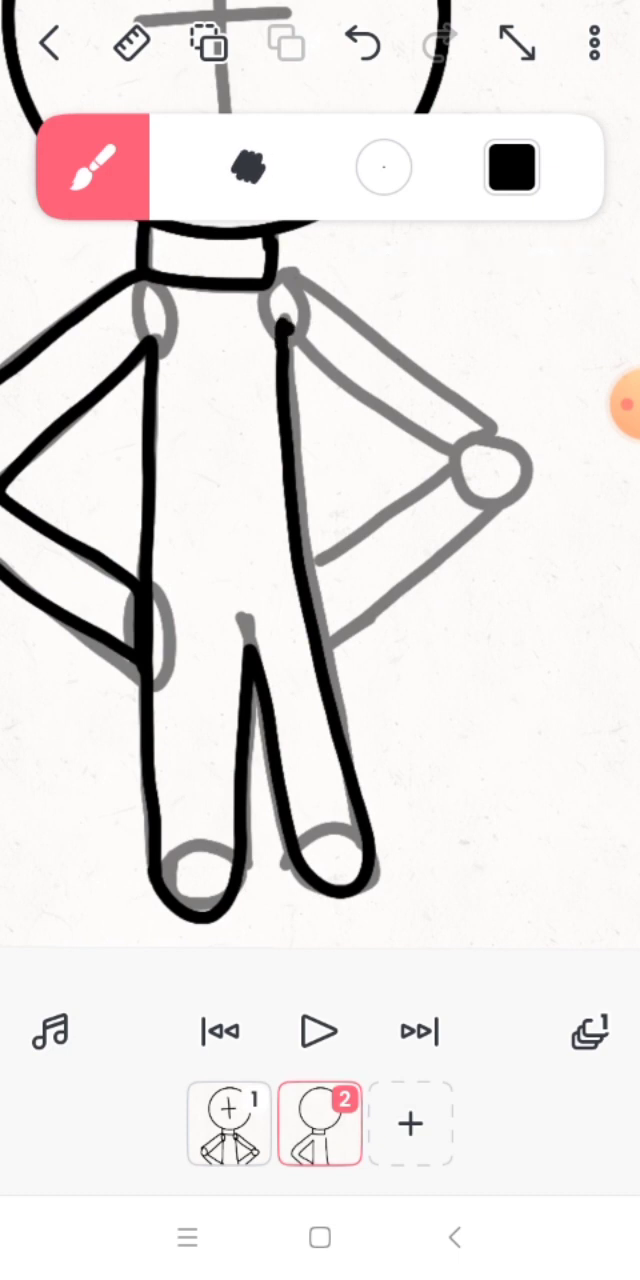
pyautogui.moveTo(297, 345); pyautogui.dragTo(327, 565)
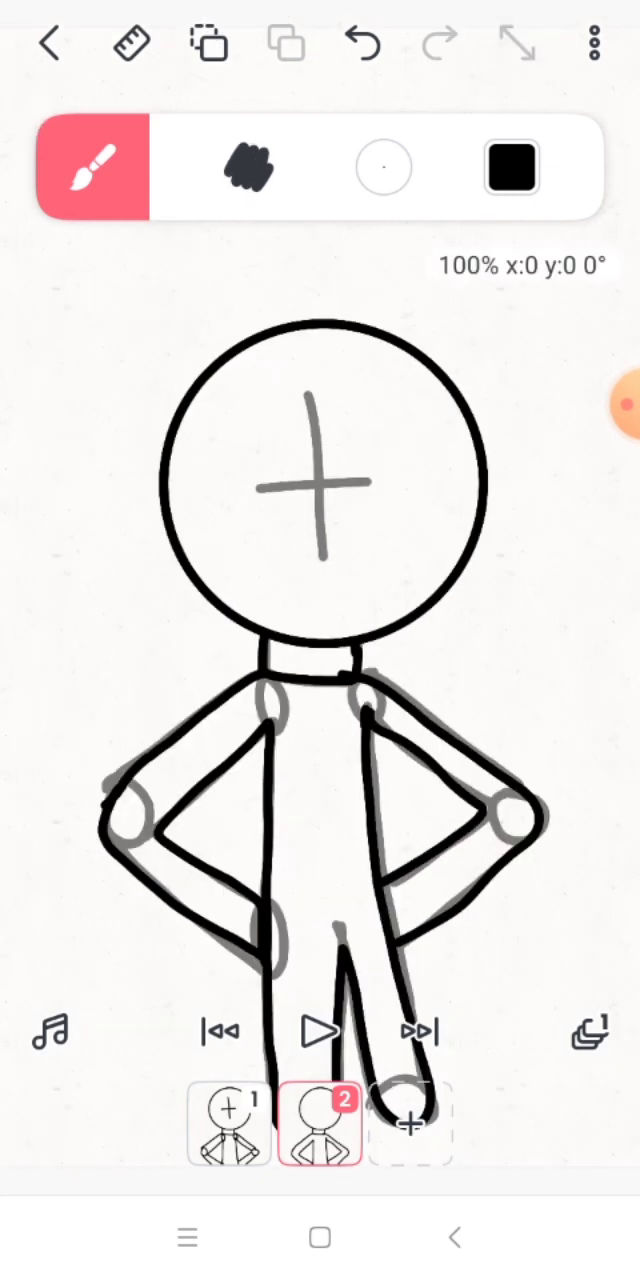
# Step: Choose lime green as the drawing colour
pyautogui.click(95, 167)
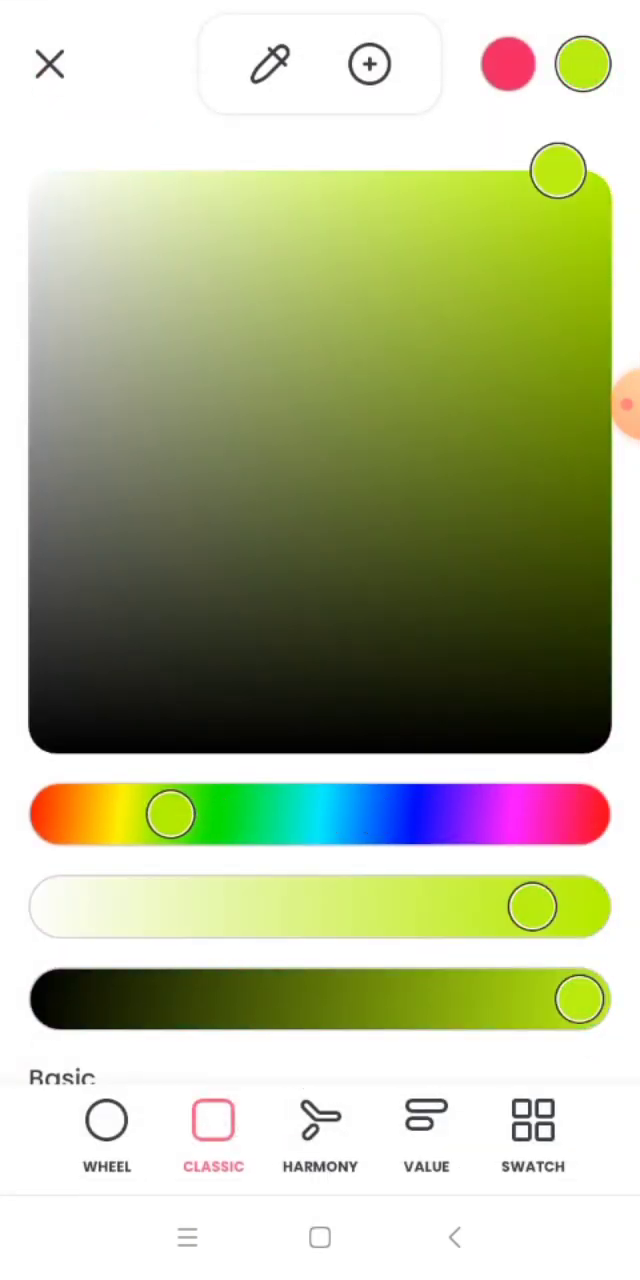
pyautogui.click(49, 64)
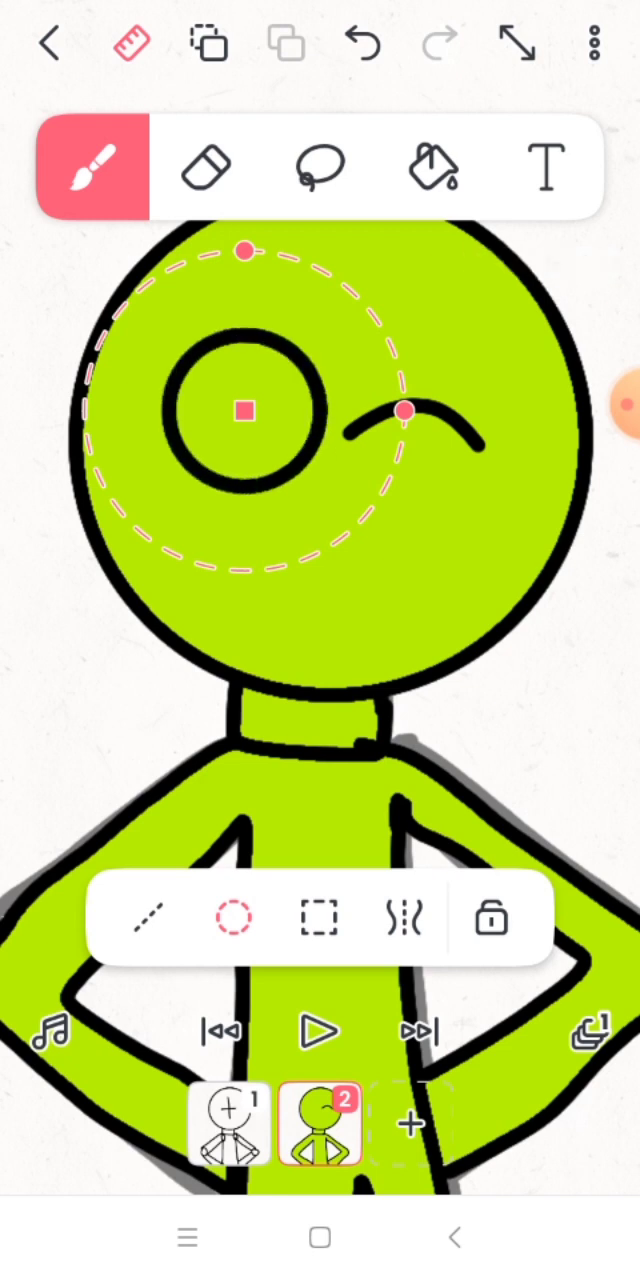
# Step: Undo the round eye and the winking eye strokes
pyautogui.click(365, 43)
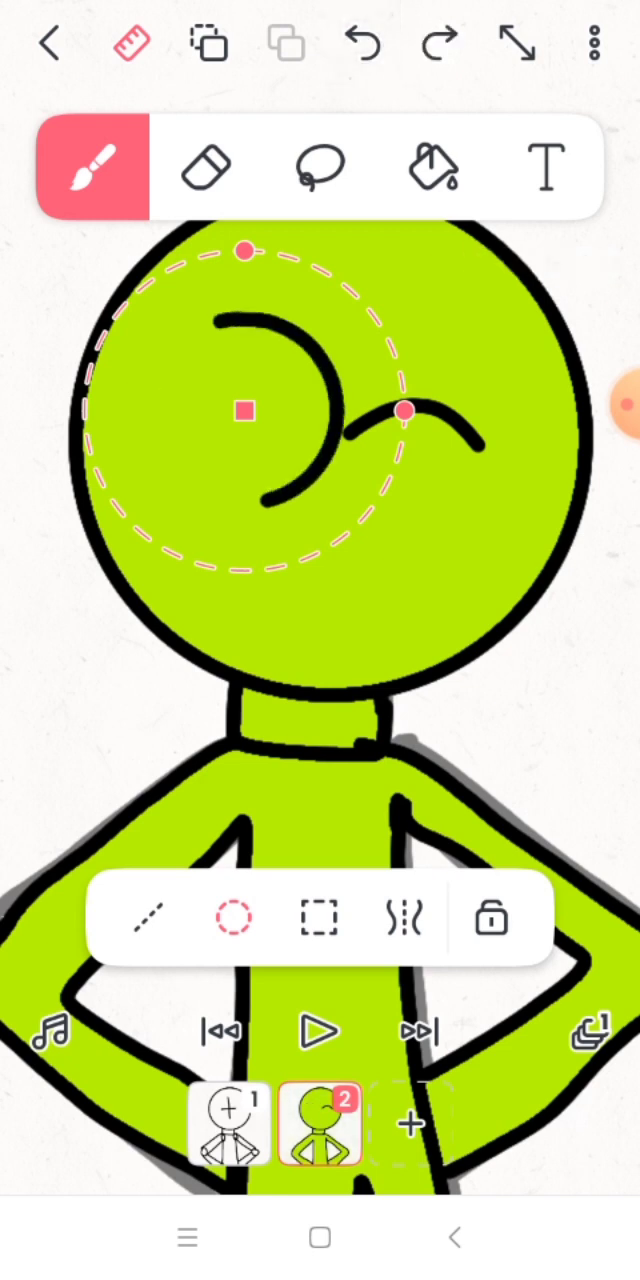
pyautogui.click(368, 44)
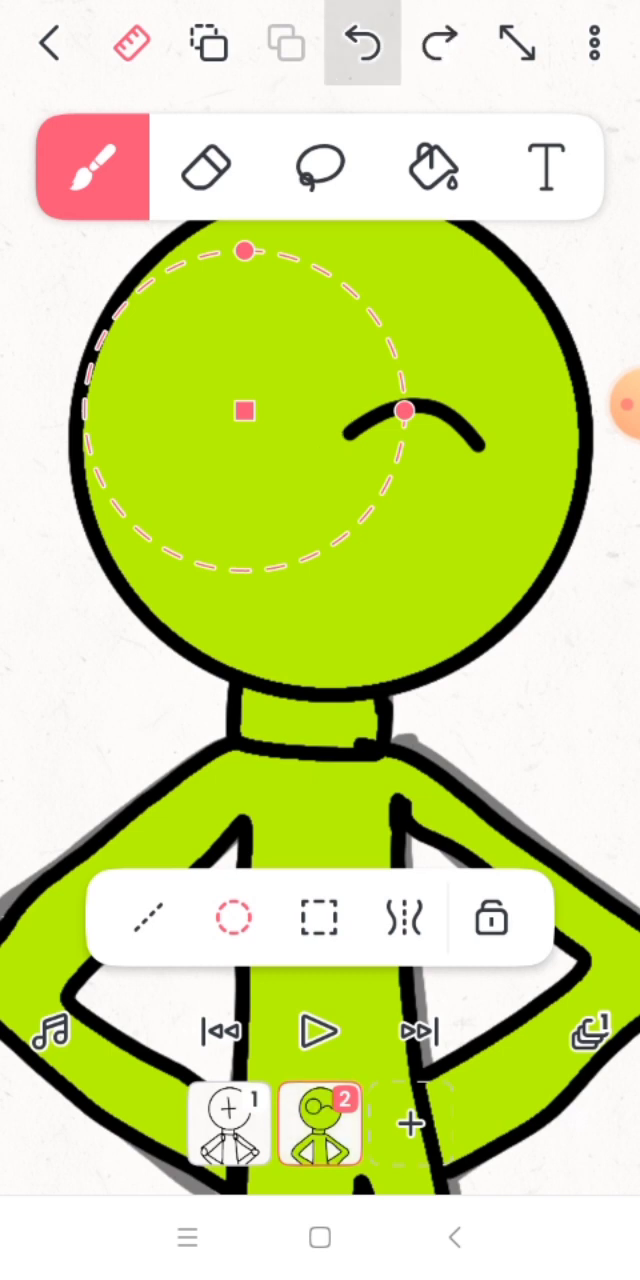
pyautogui.click(368, 44)
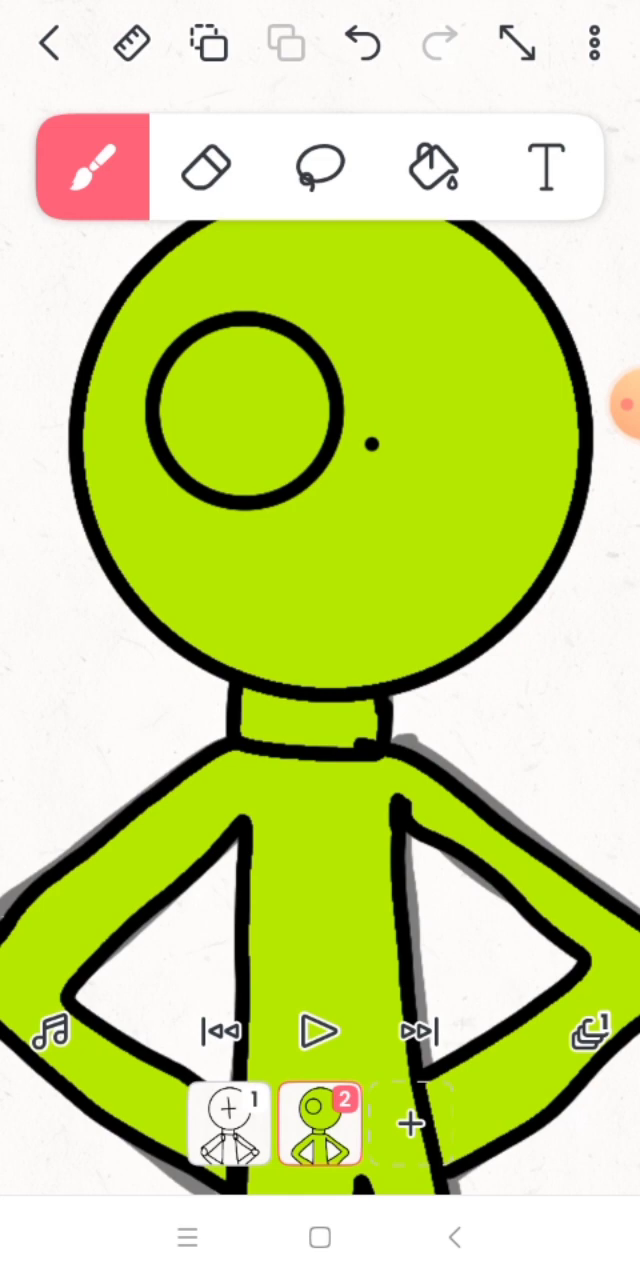
# Step: Select the Fill tool with blue as the fill colour
pyautogui.click(430, 167)
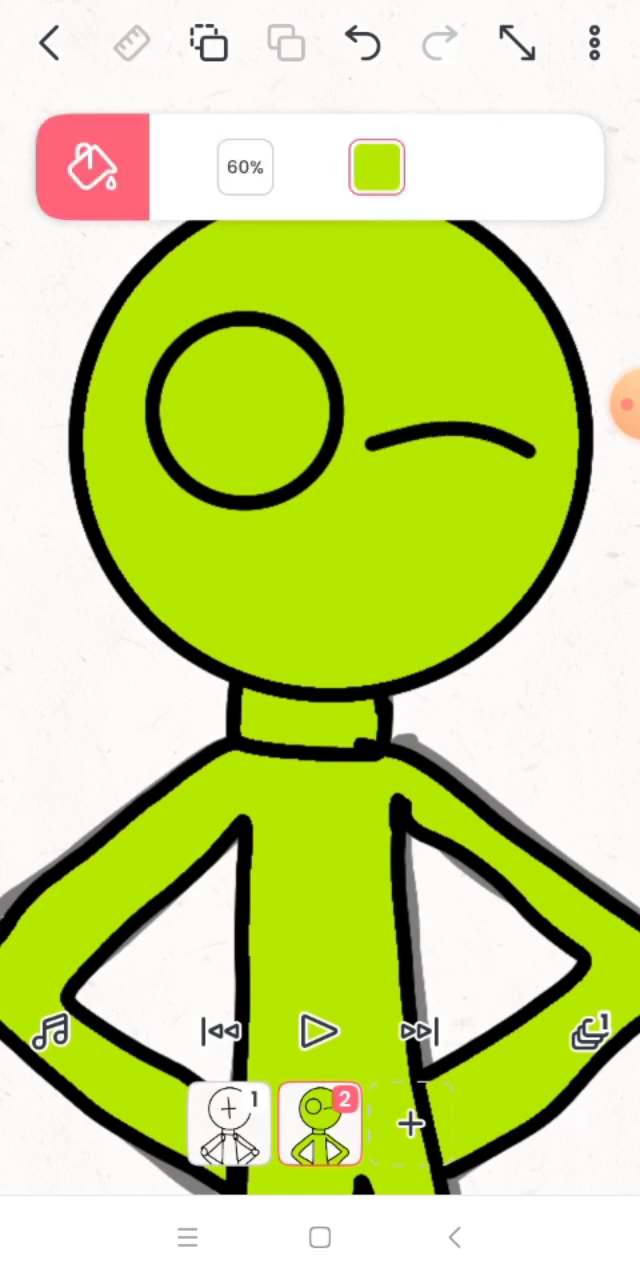
pyautogui.click(376, 167)
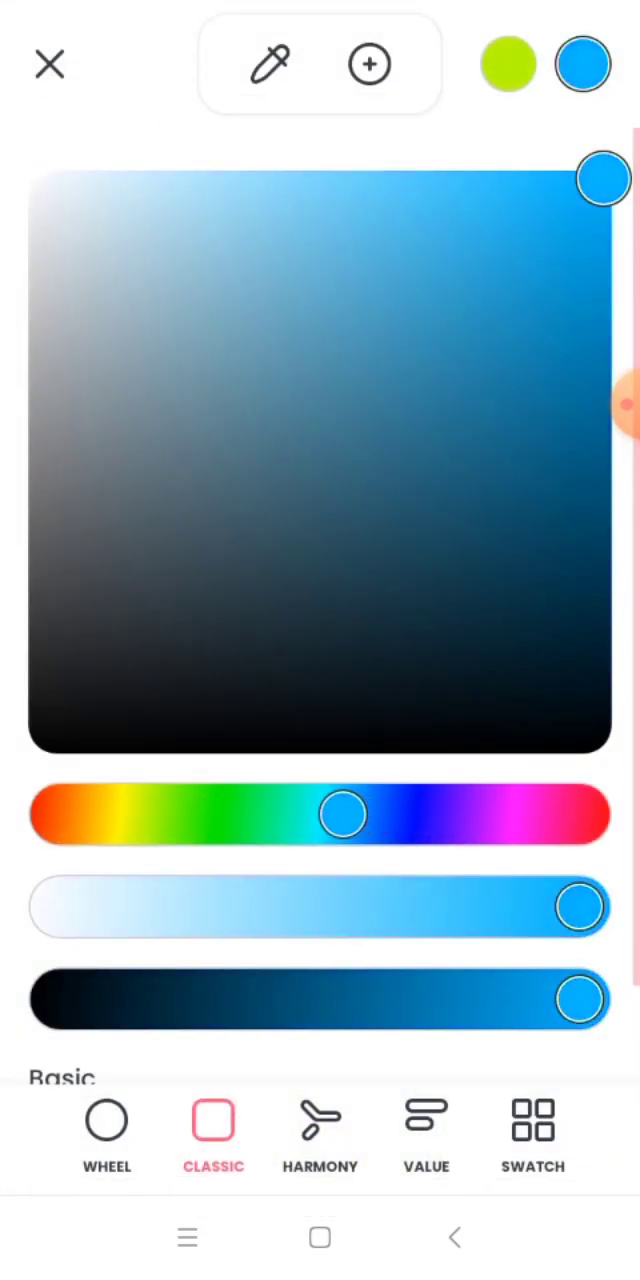
pyautogui.click(49, 64)
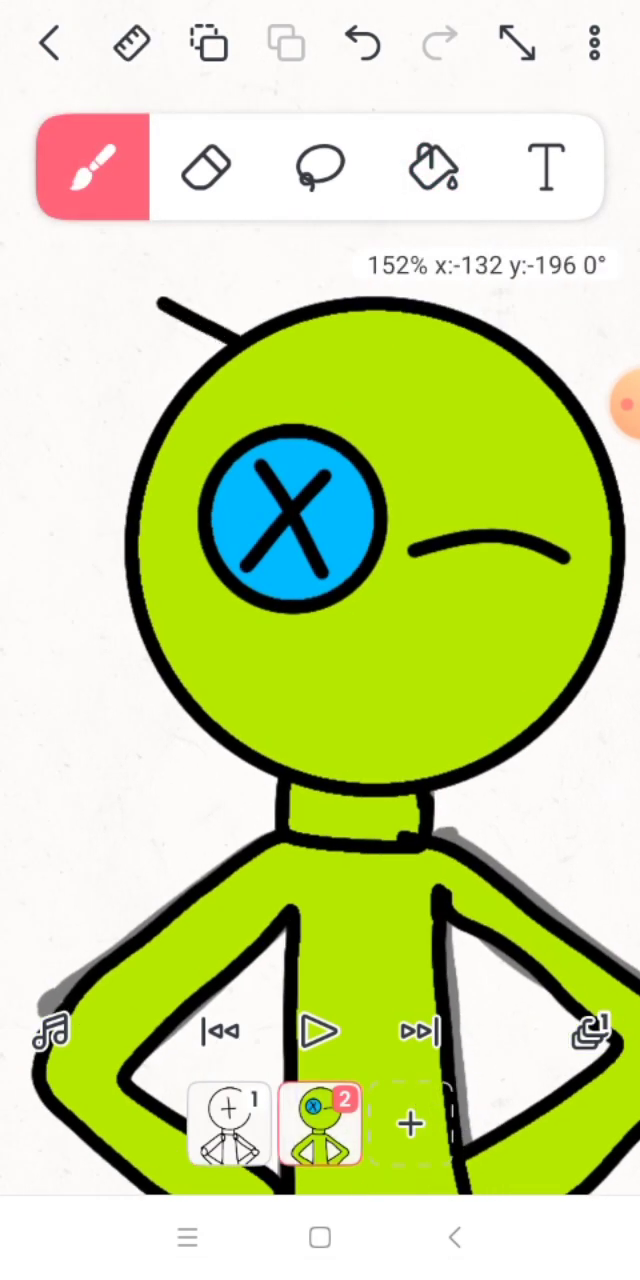
pyautogui.click(432, 167)
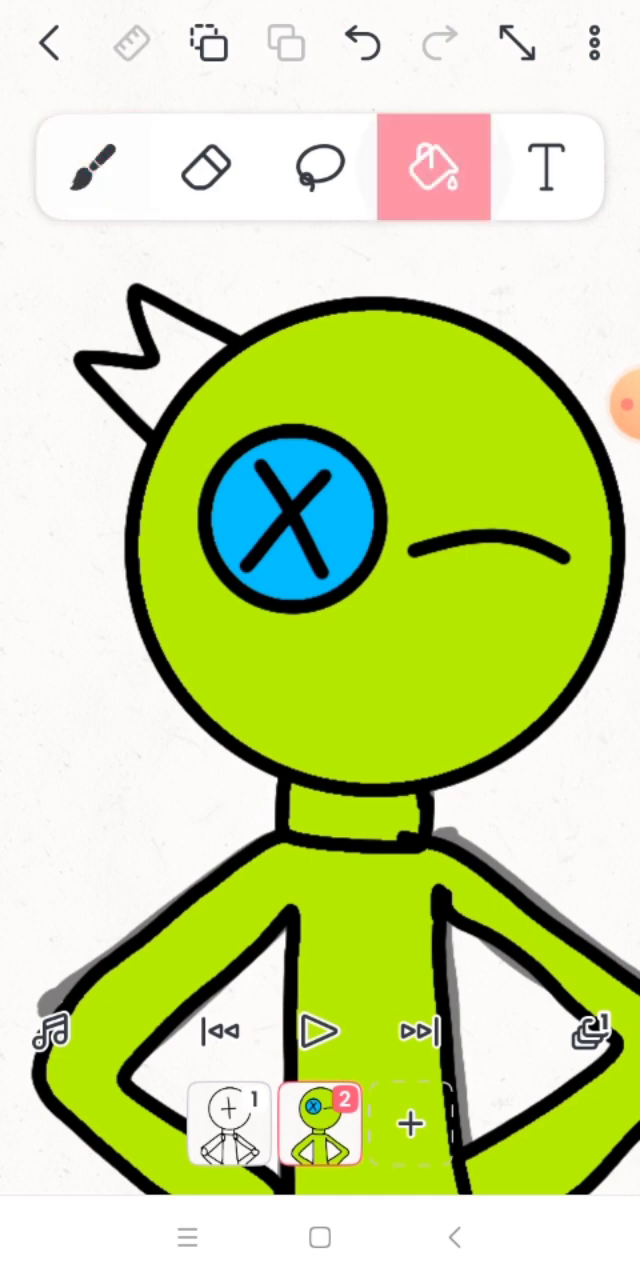
# Step: Open the fill options and pick yellow as the crown's fill colour
pyautogui.click(434, 167)
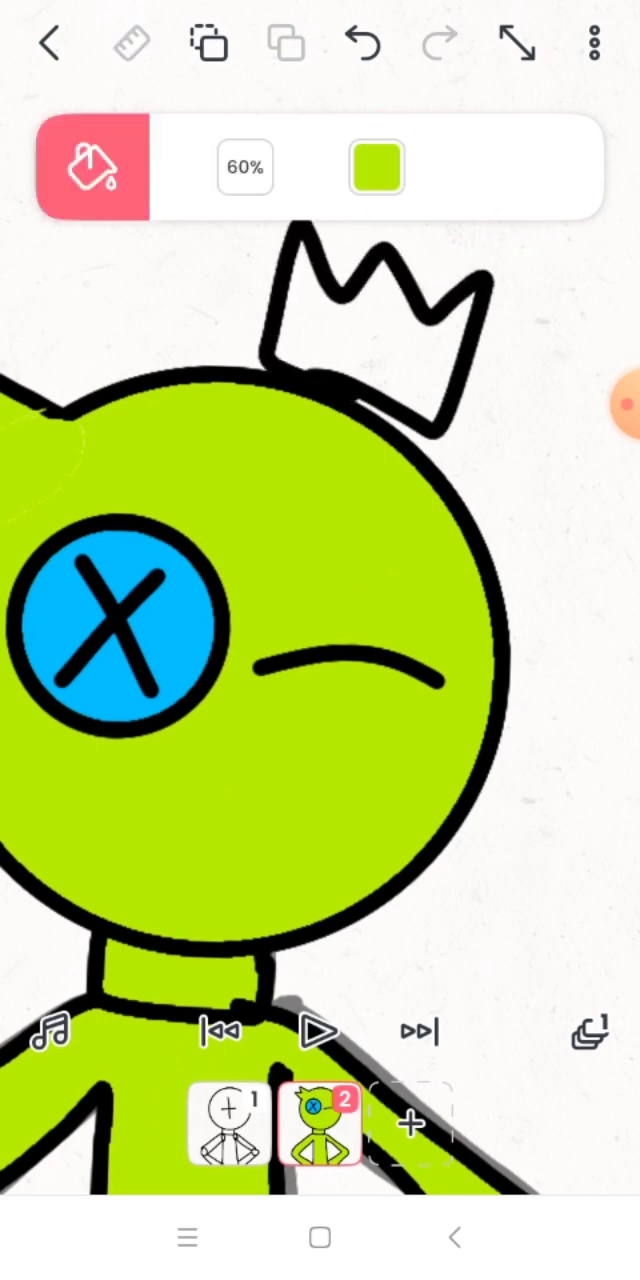
pyautogui.click(376, 167)
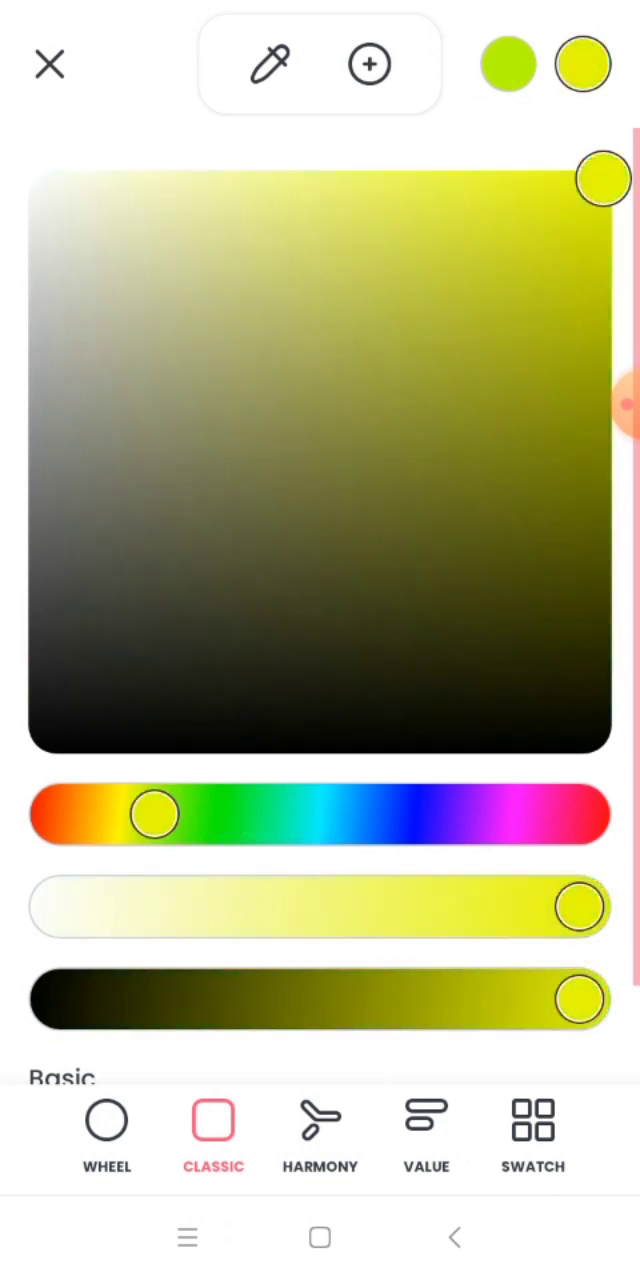
pyautogui.click(49, 64)
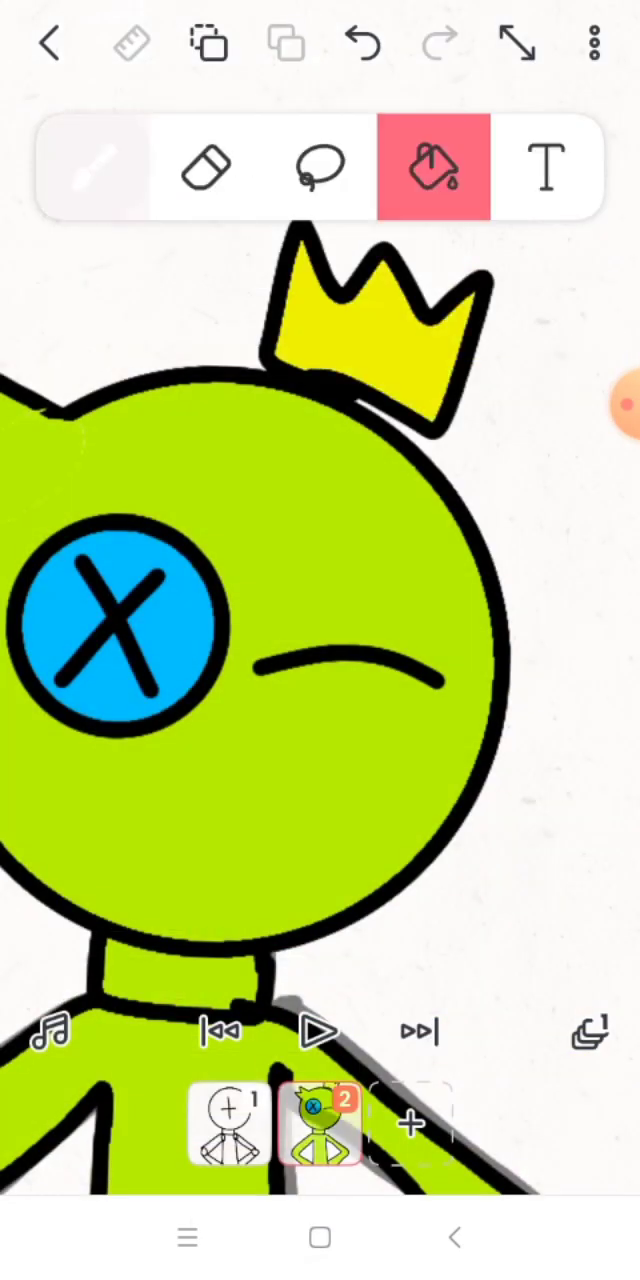